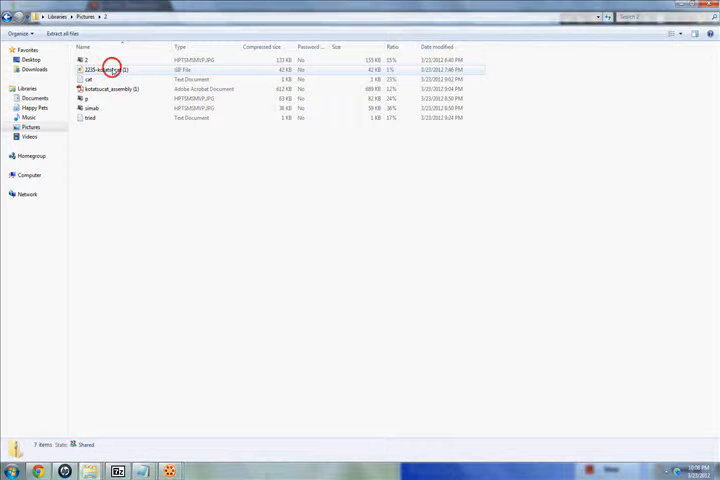
# Open the zipped Kotatsu-Cat download and preview its template JPG in HP MediaSmart Photo.
pyautogui.click(110, 70)
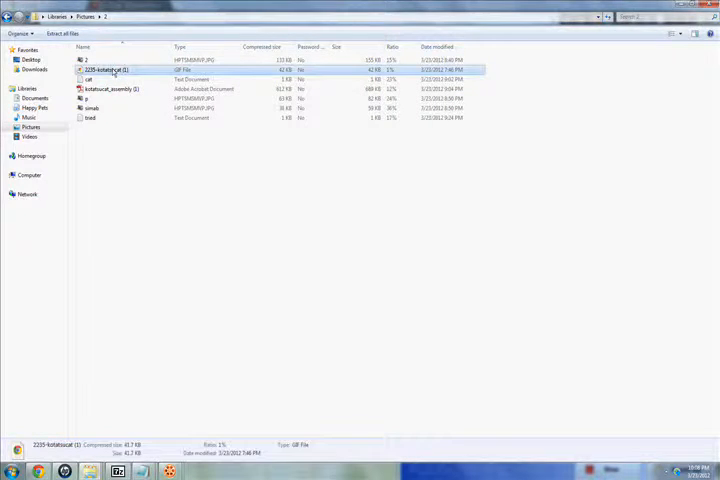
pyautogui.doubleClick(100, 68)
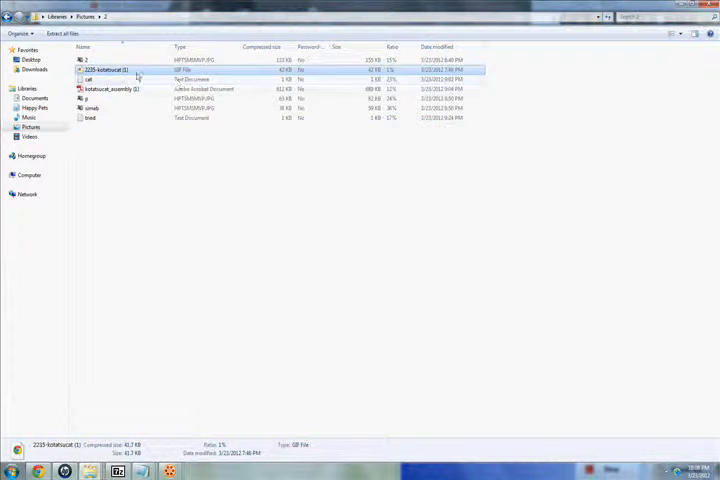
pyautogui.click(112, 88)
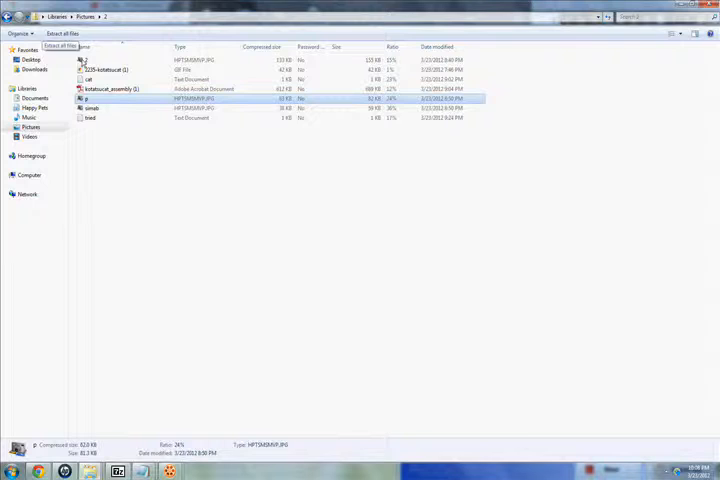
pyautogui.click(110, 108)
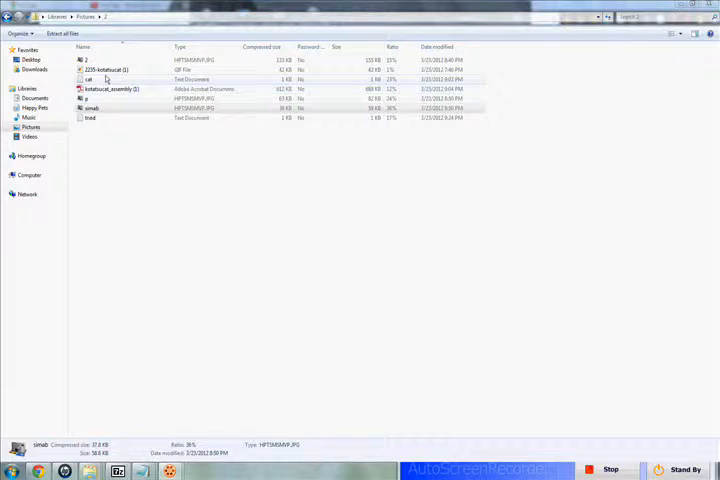
pyautogui.click(96, 62)
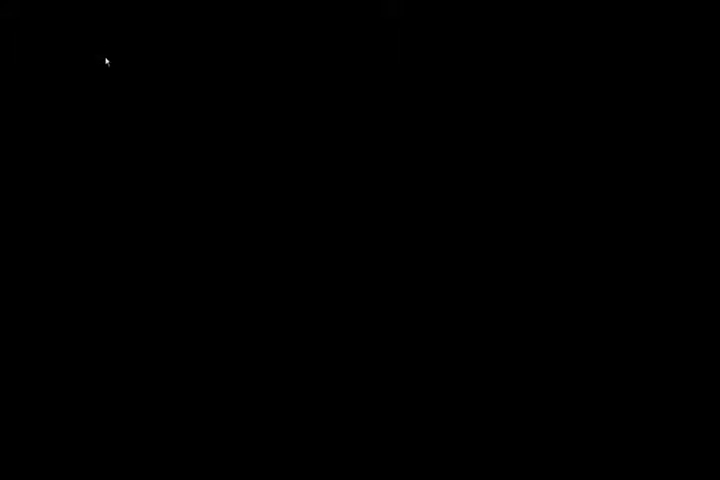
pyautogui.moveTo(6, 228)
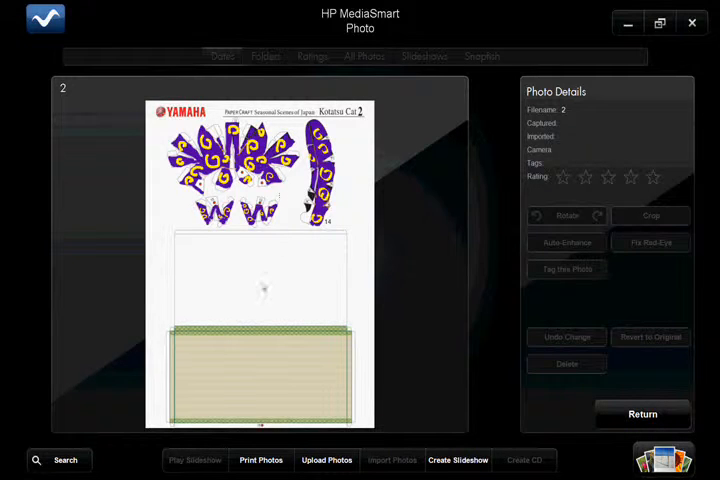
pyautogui.moveTo(396, 252)
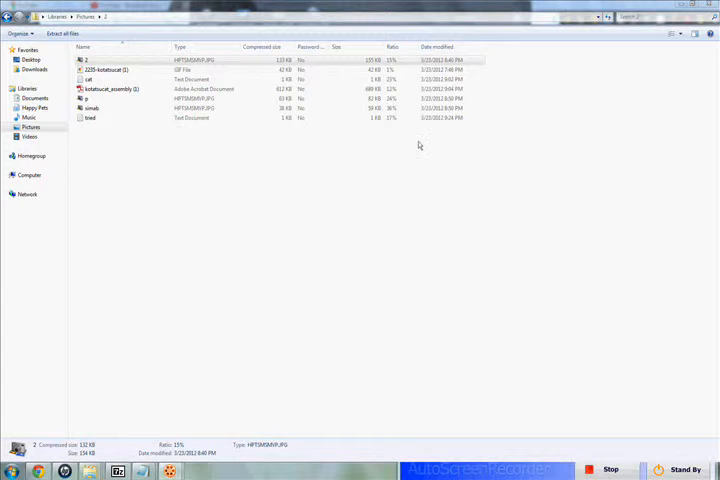
# Open kotatsucat_assembly PDF in Adobe Reader and scroll through to the Completion page.
pyautogui.click(108, 88)
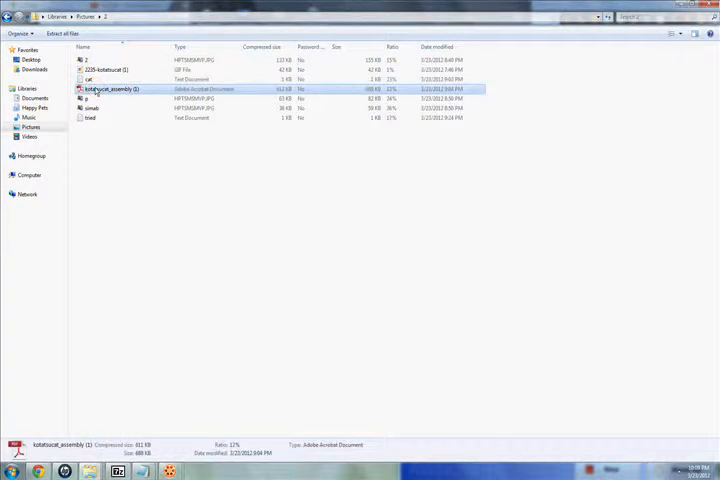
pyautogui.doubleClick(108, 88)
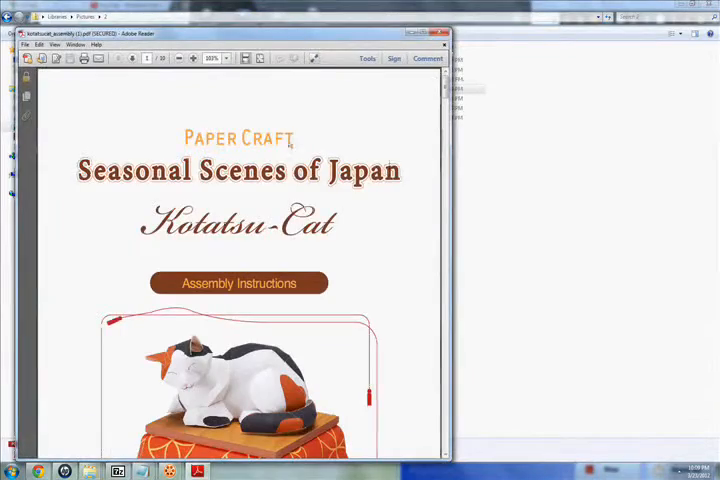
pyautogui.scroll(-3)
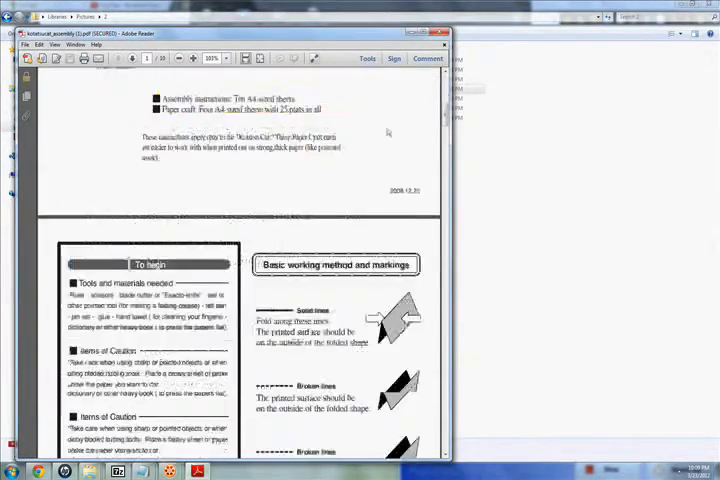
pyautogui.scroll(-3)
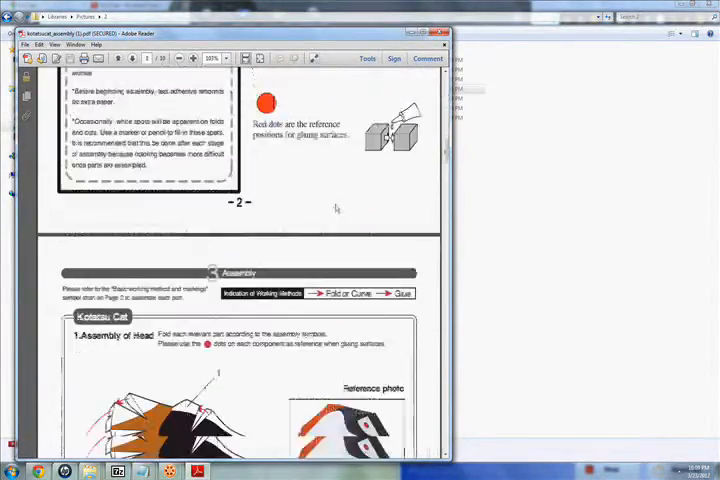
pyautogui.scroll(-3)
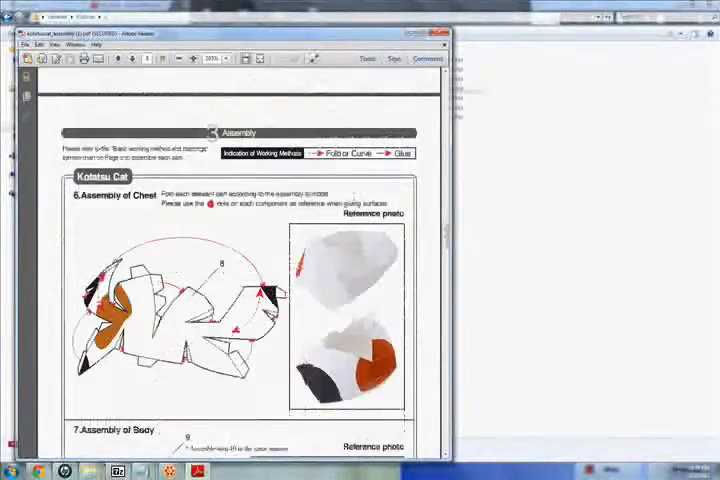
pyautogui.scroll(-3)
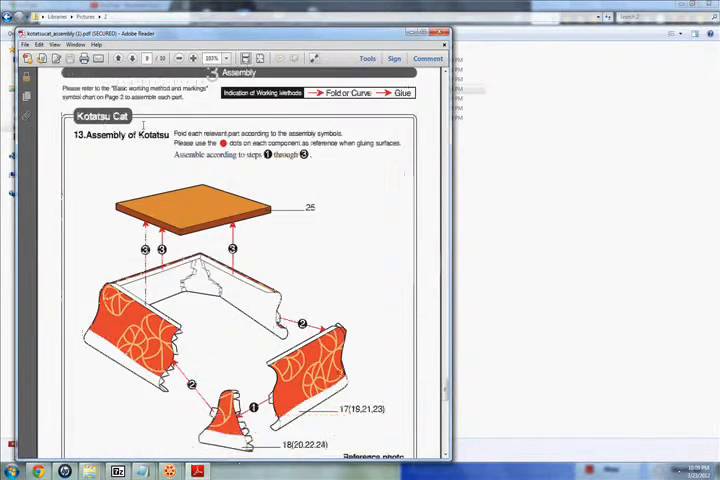
pyautogui.scroll(-3)
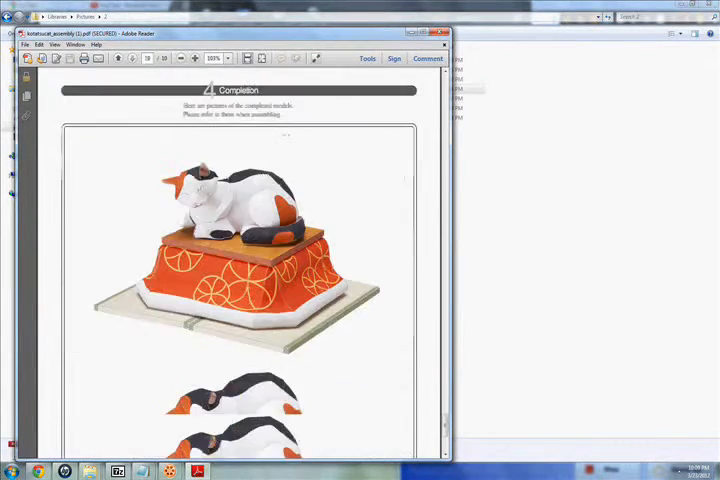
pyautogui.scroll(-3)
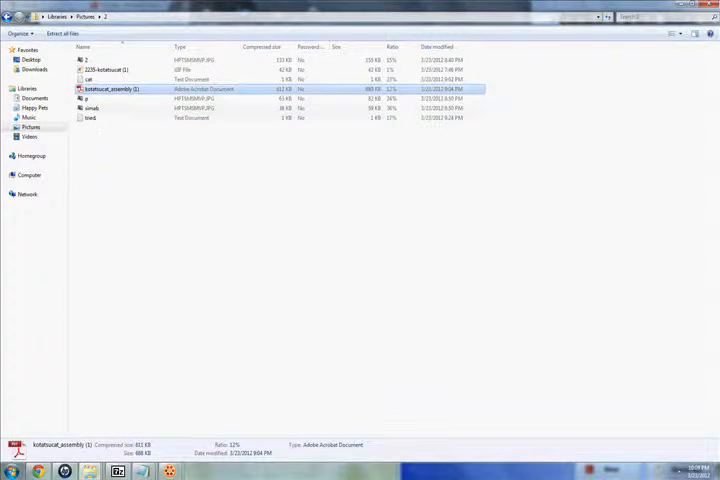
# Open the cat text file in Notepad and select its whole read-the-instructions notice.
pyautogui.doubleClick(92, 80)
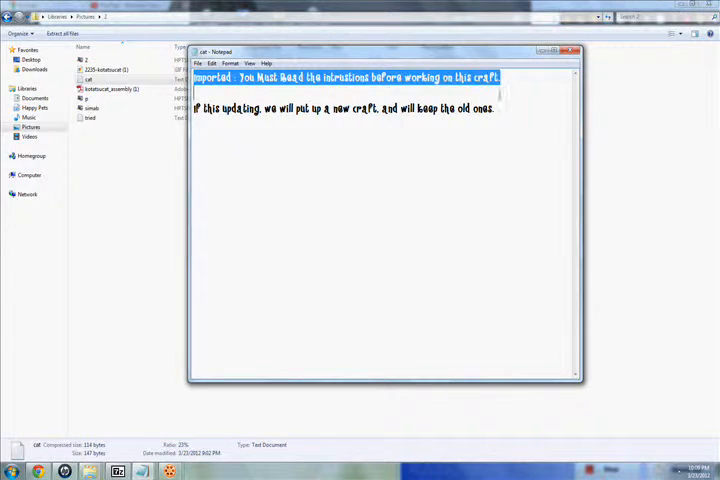
pyautogui.press('ctrl+a')
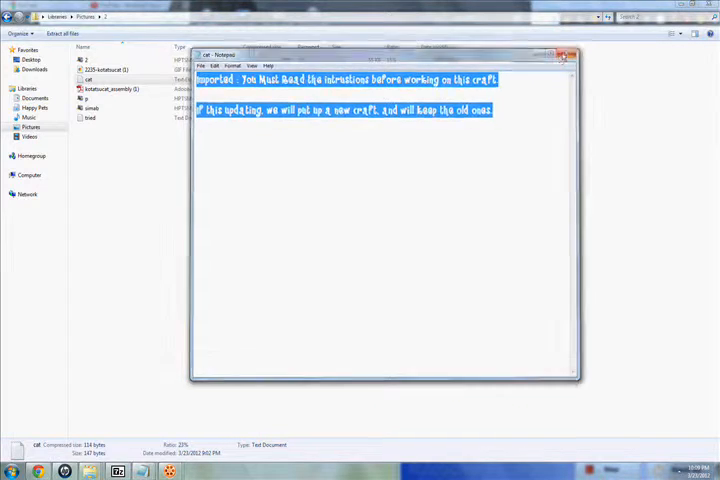